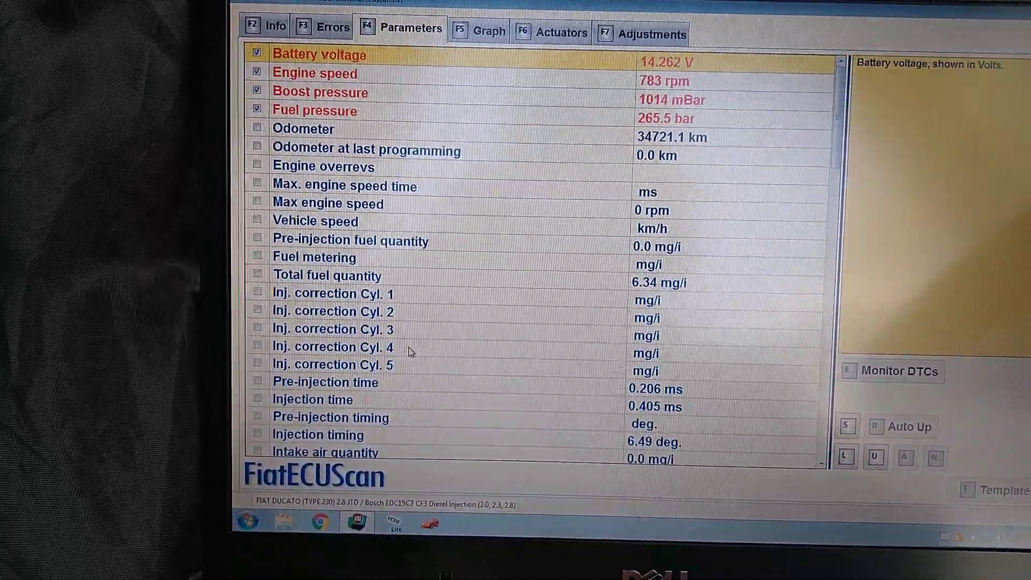
# - Switch to the F6 Actuators tab to list the actuator tests
pyautogui.click(560, 32)
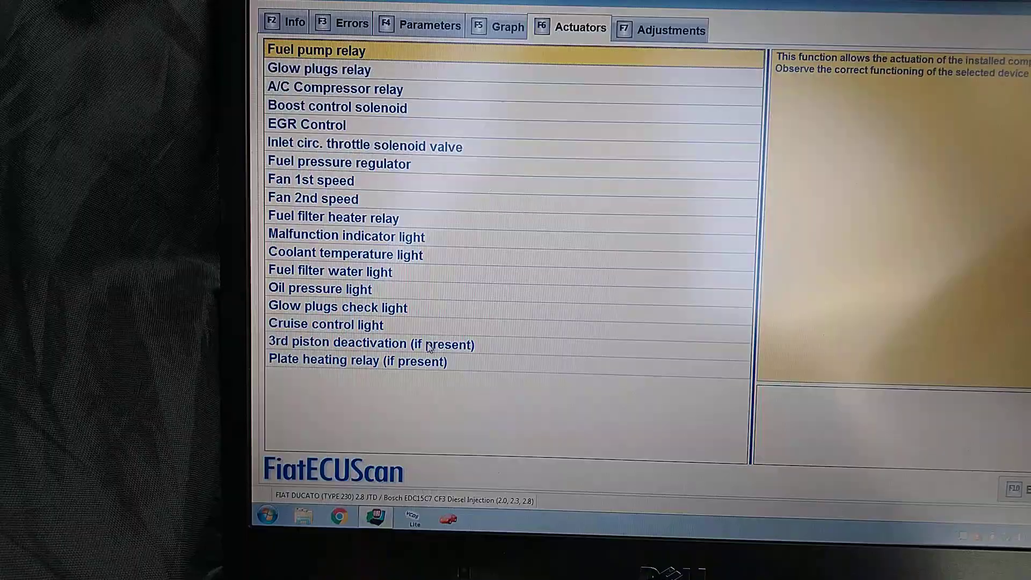
# - Run the Fan 1st speed actuator test and dismiss its COMPLETED message
pyautogui.click(310, 180)
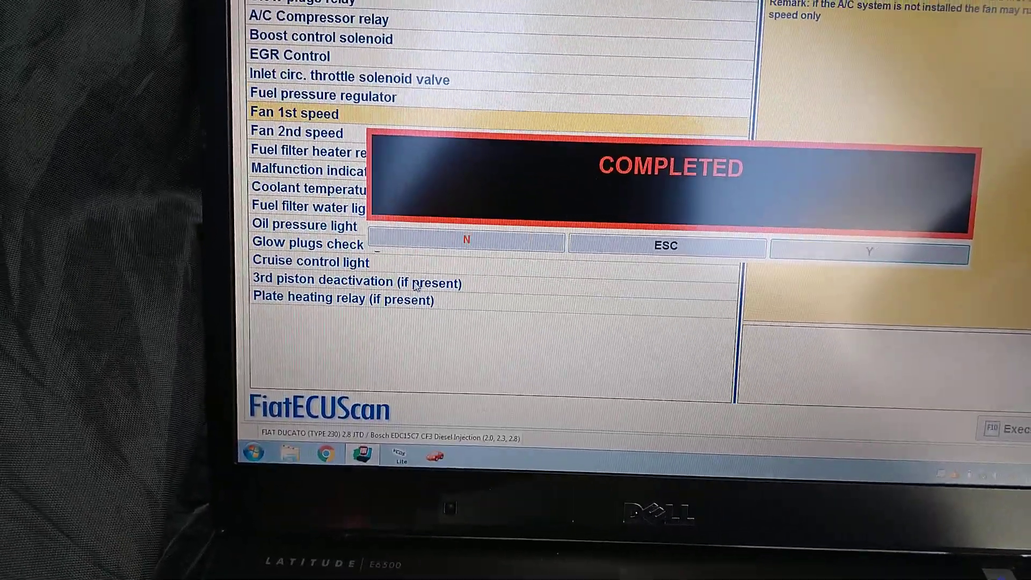
pyautogui.click(665, 246)
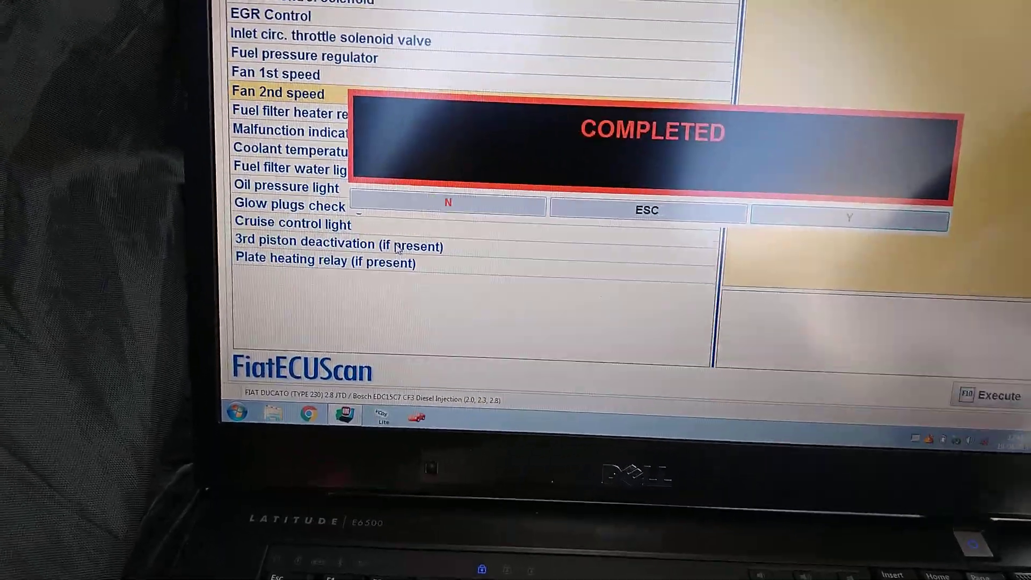
# - Dismiss the Fan 2nd speed COMPLETED message to return to the actuator list
pyautogui.click(647, 210)
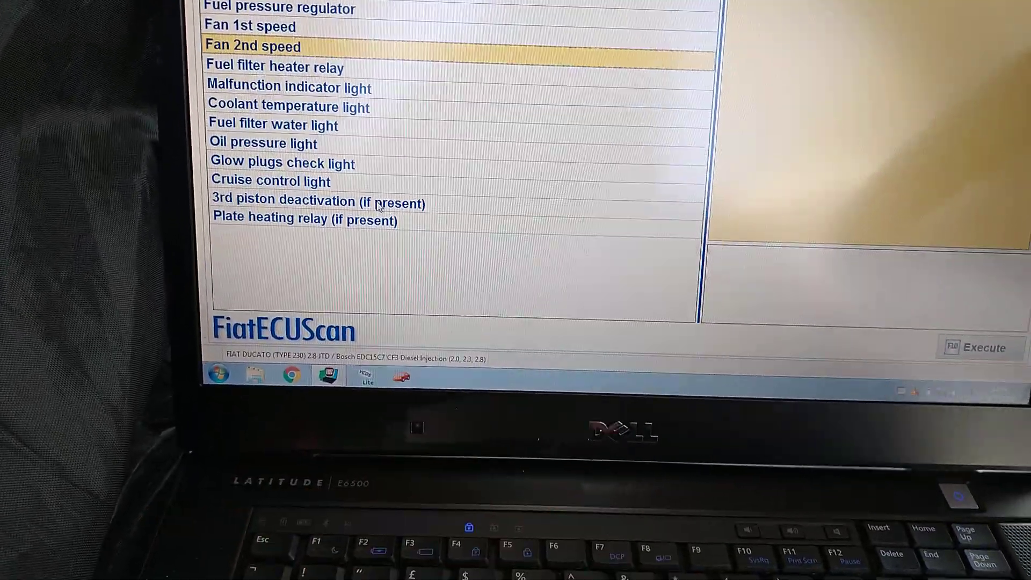